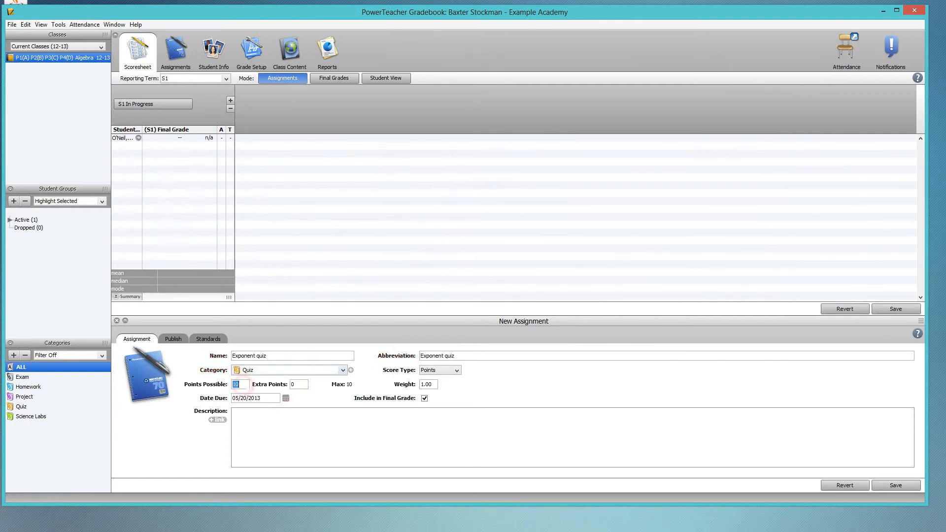
text(100)
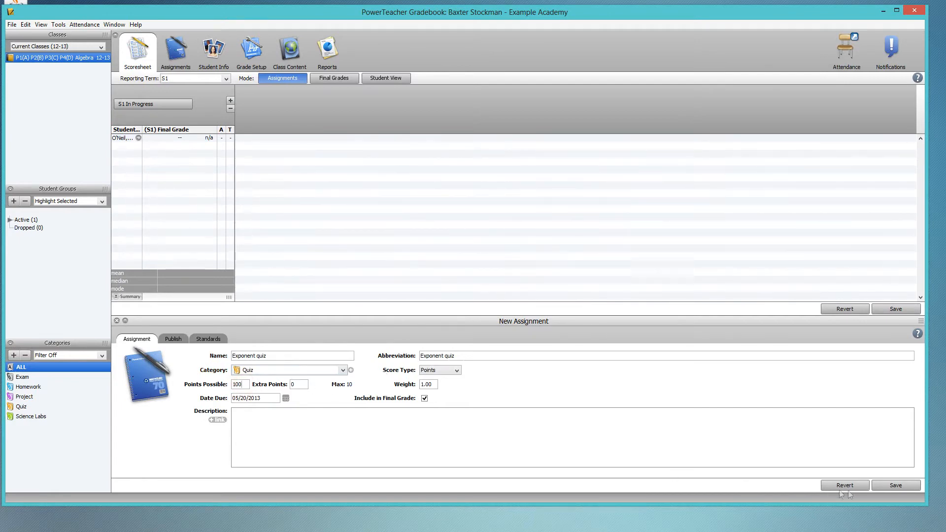